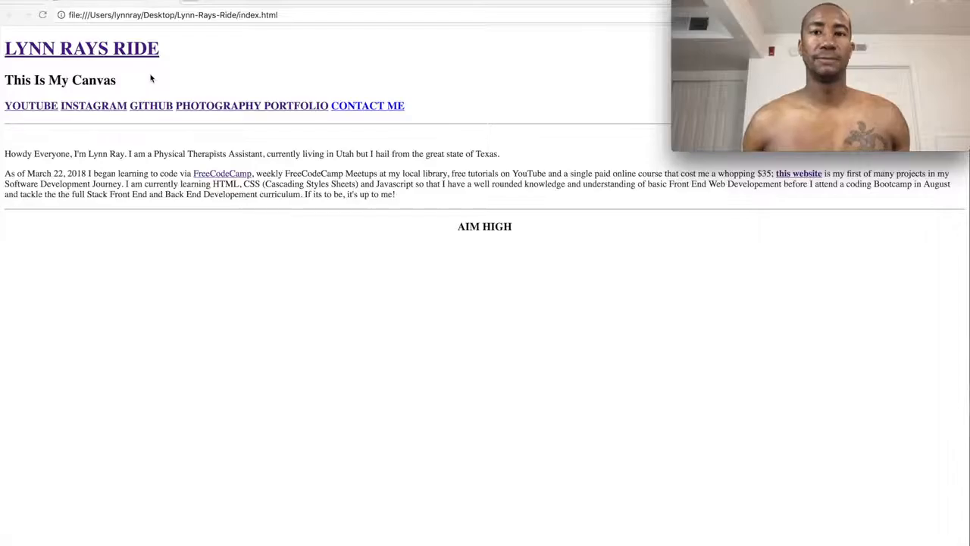
mouse_move(189, 85)
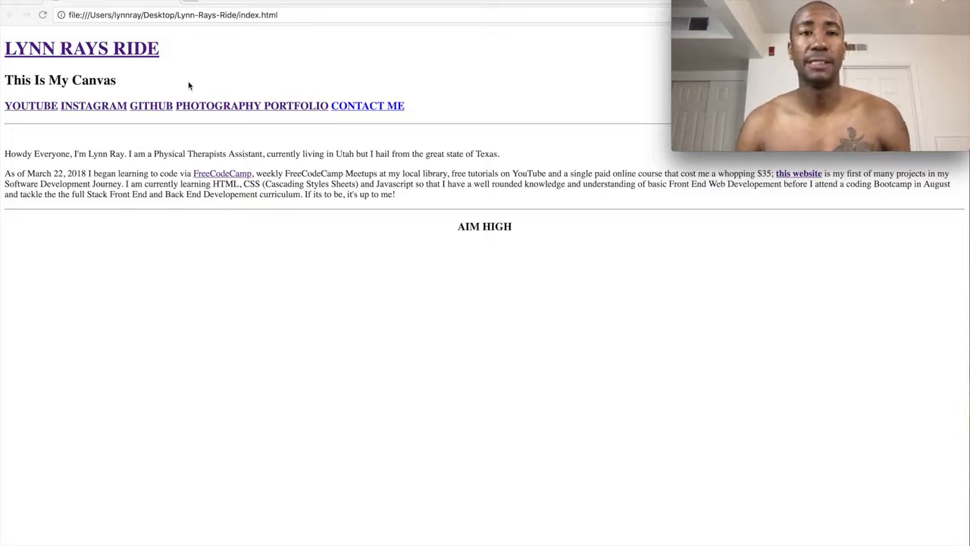
mouse_move(181, 261)
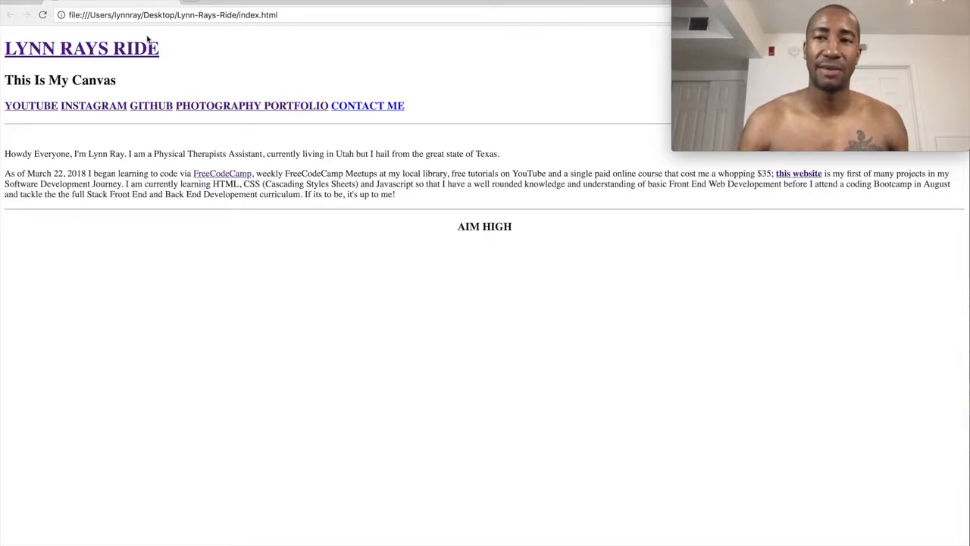
mouse_move(189, 350)
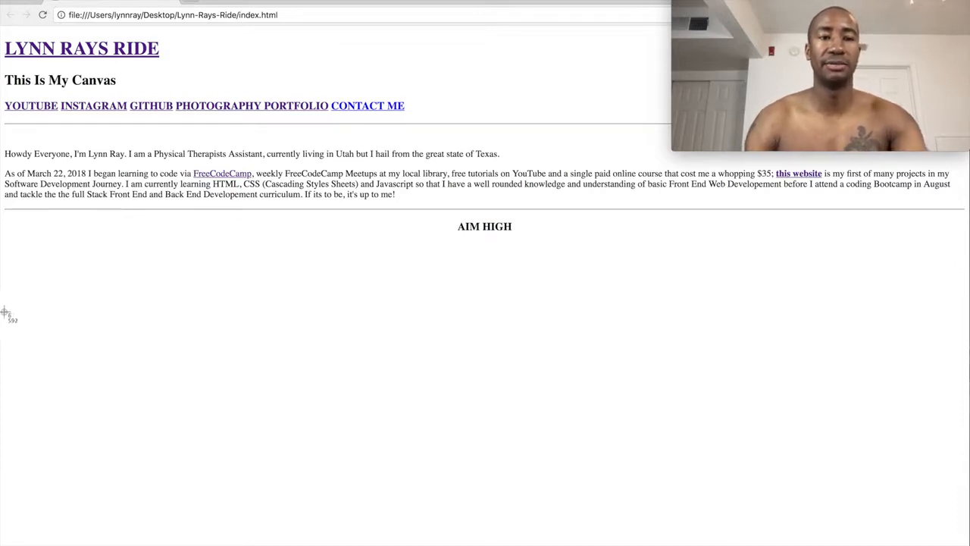
mouse_move(296, 317)
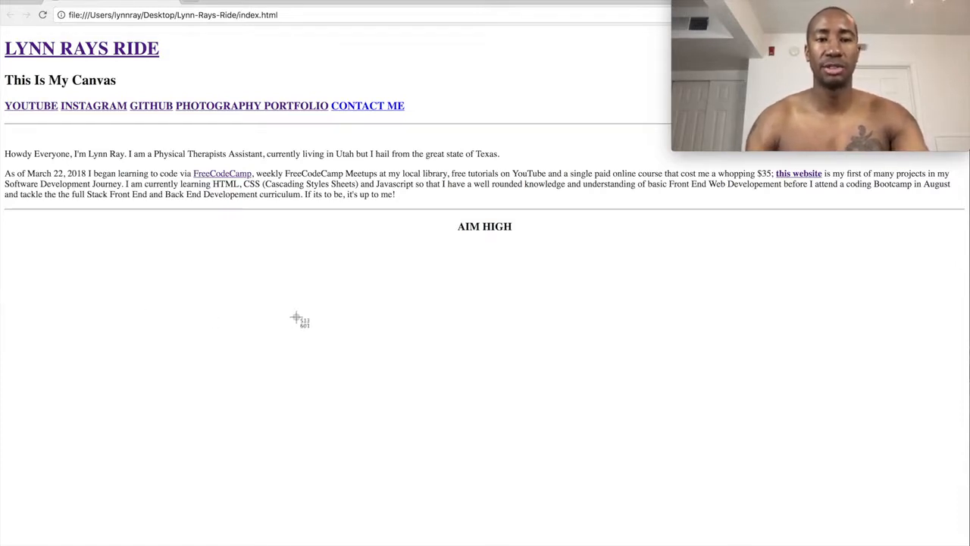
mouse_move(961, 330)
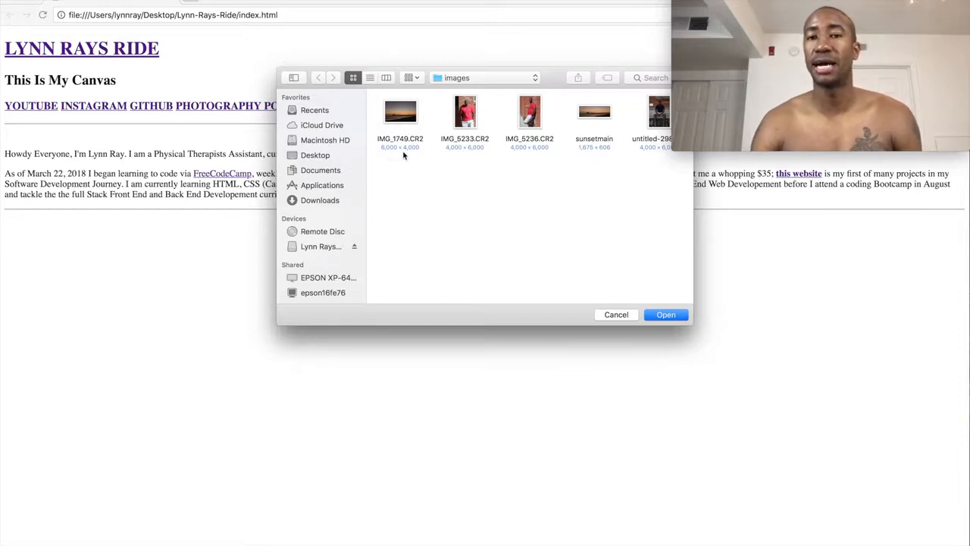
mouse_move(407, 156)
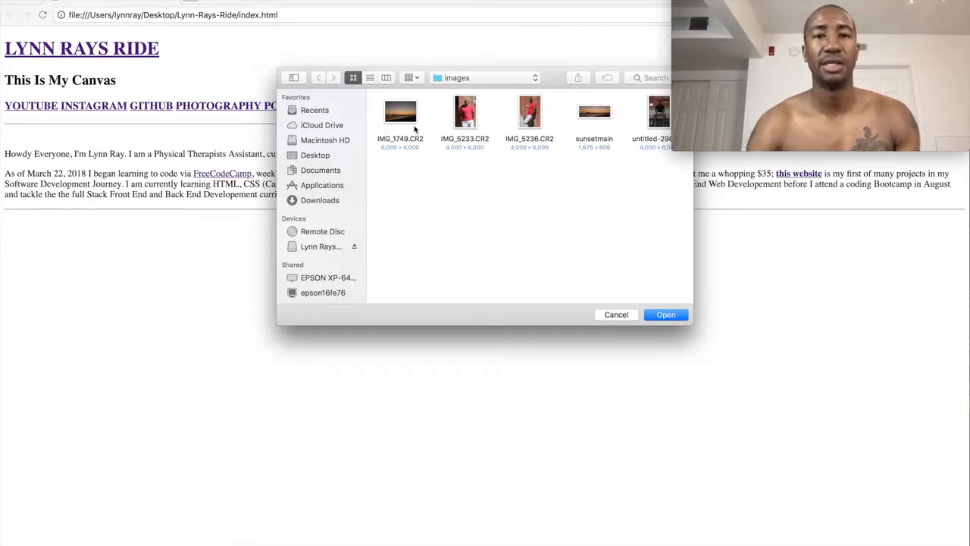
Select the sunset photo IMG_1749.CR2 in the images folder of the Open dialog.
left_click(400, 113)
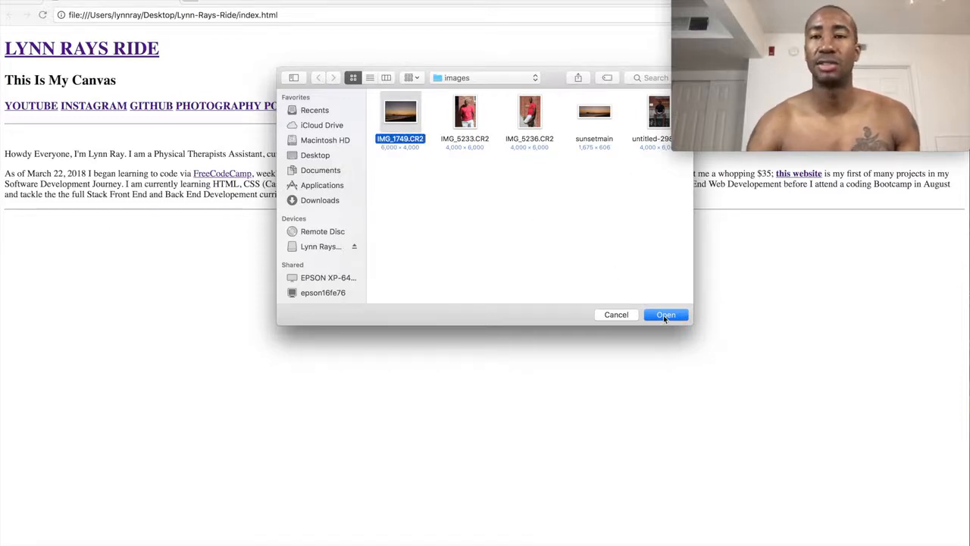
Open IMG_1749.CR2 and resize it proportionally from 6000×4000 to 1679×1119 pixels.
left_click(665, 315)
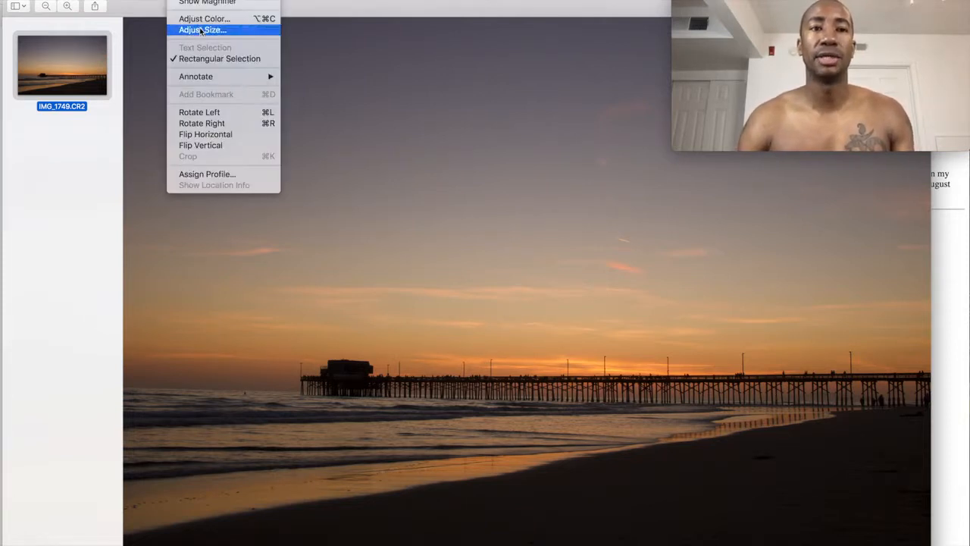
left_click(201, 31)
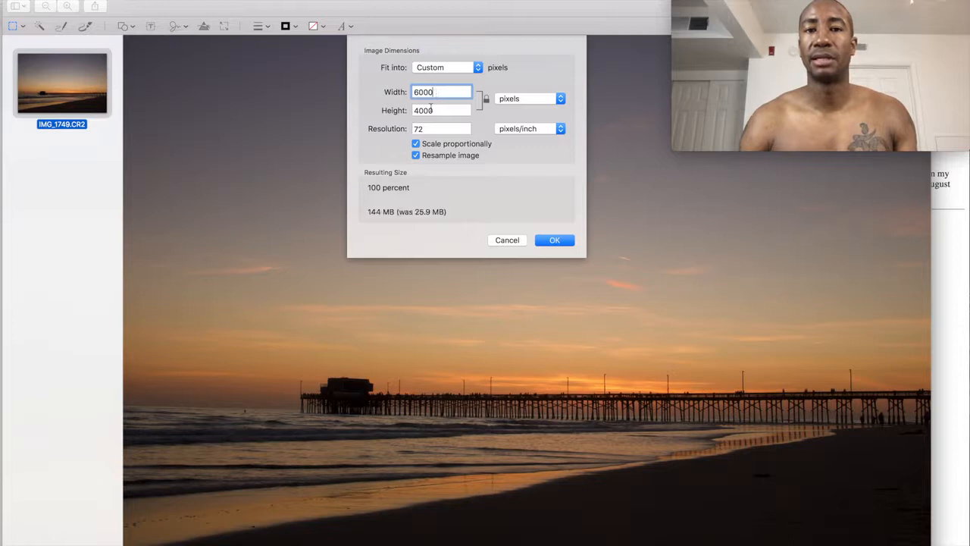
left_click(416, 143)
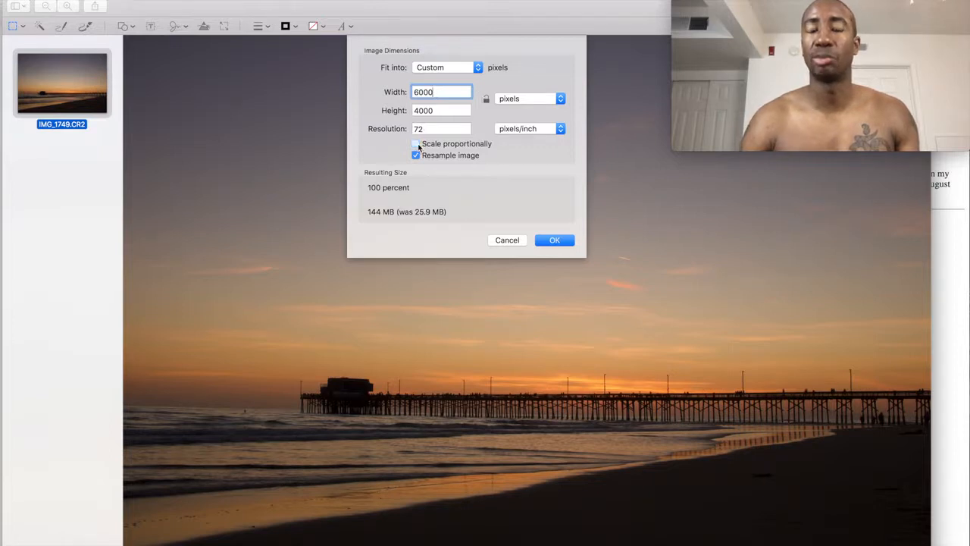
left_click(415, 143)
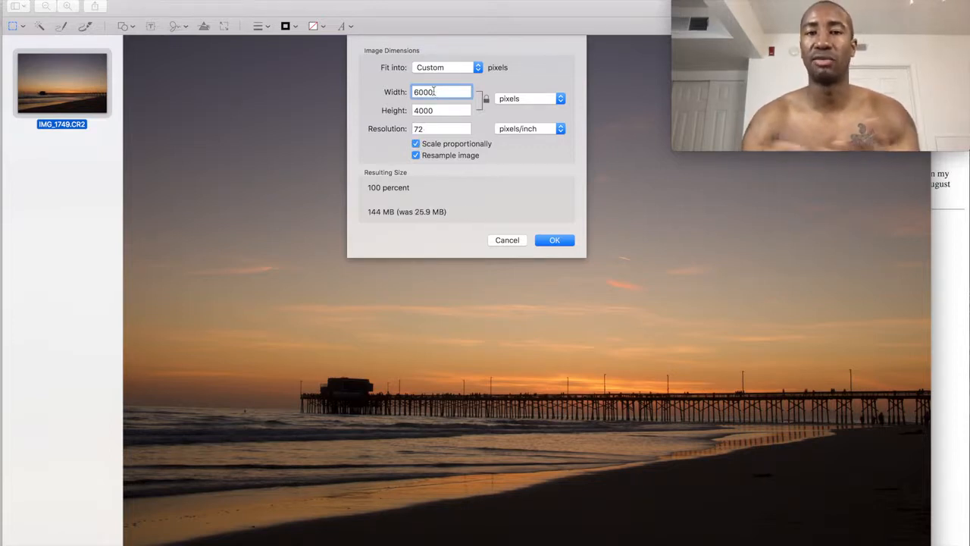
triple_click(442, 92)
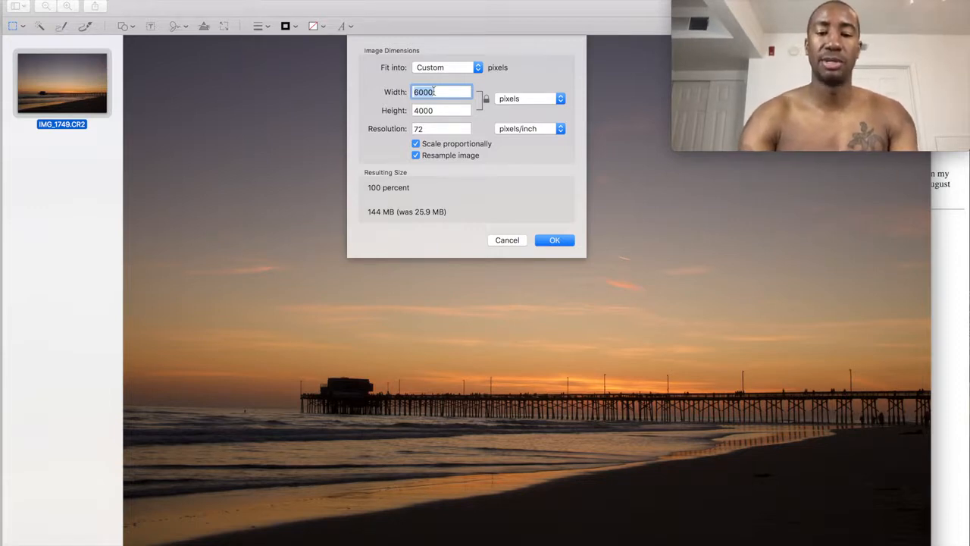
type("1679")
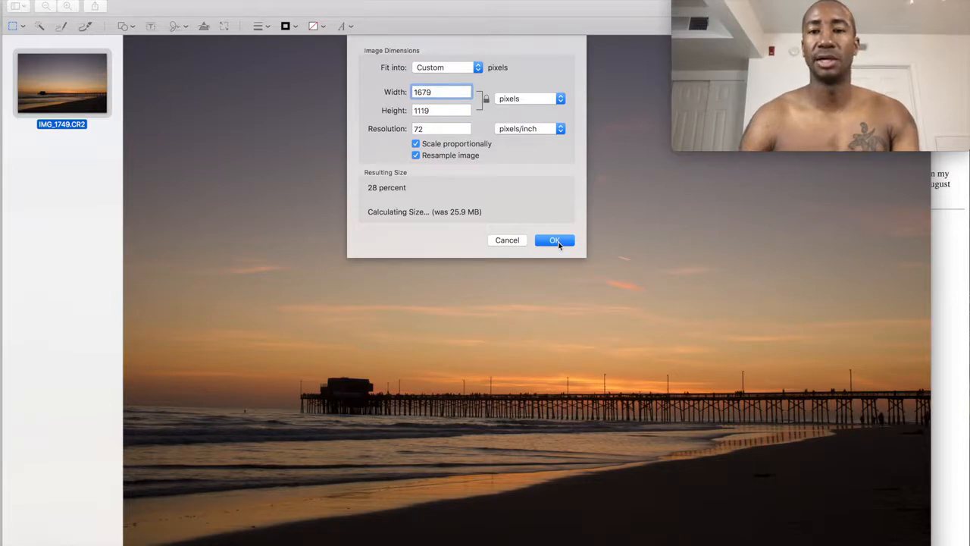
left_click(554, 240)
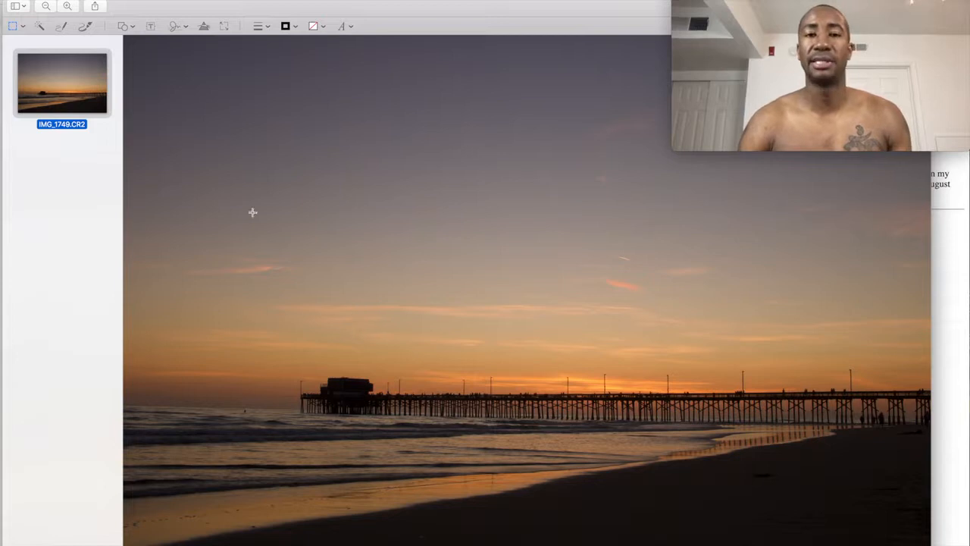
mouse_move(708, 257)
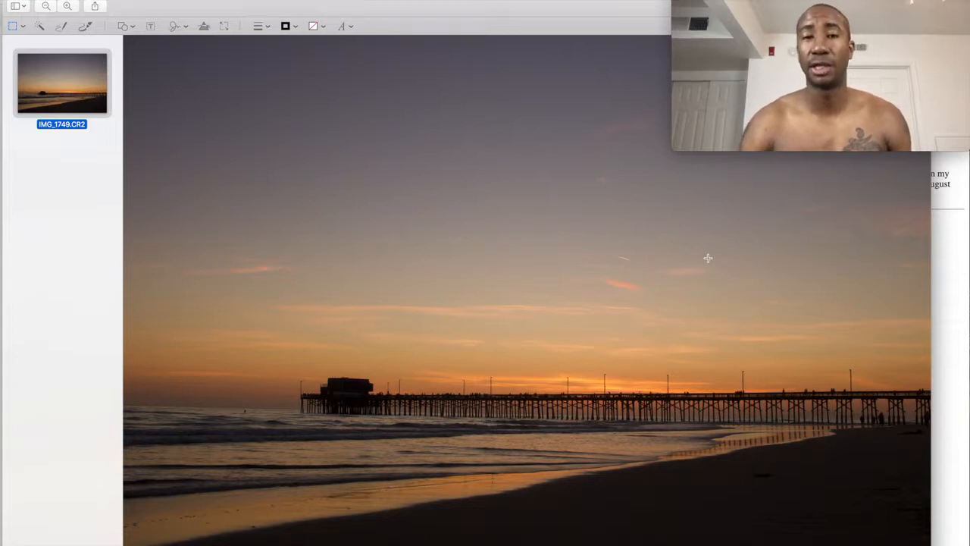
mouse_move(501, 281)
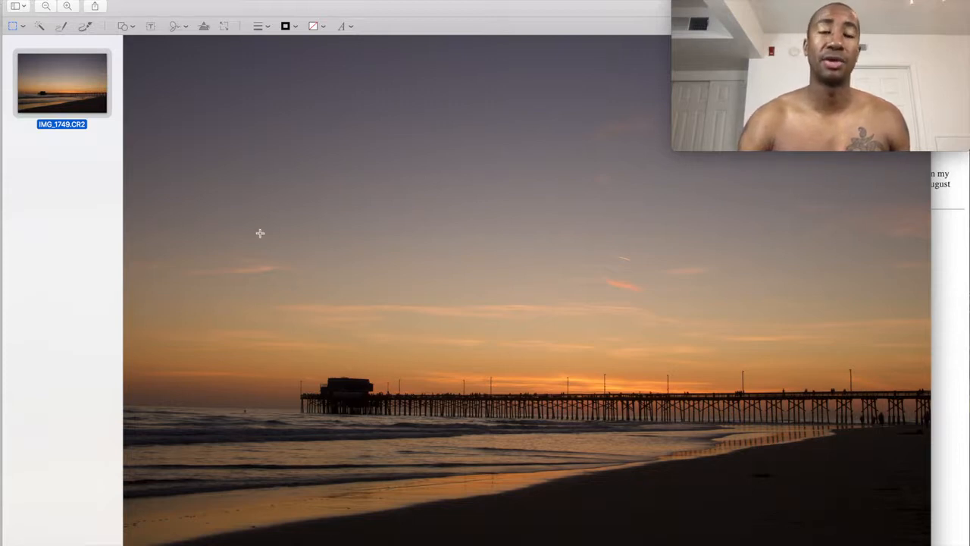
mouse_move(188, 207)
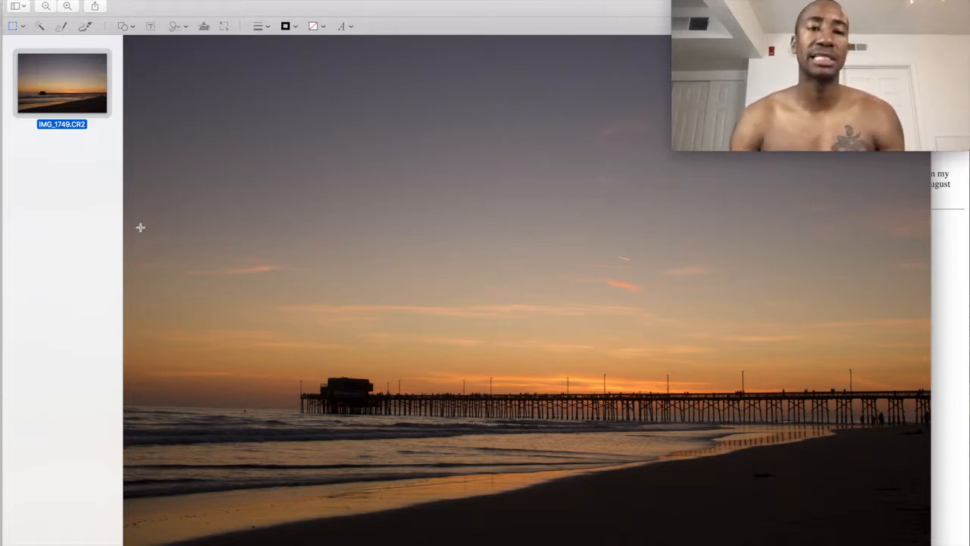
mouse_move(124, 223)
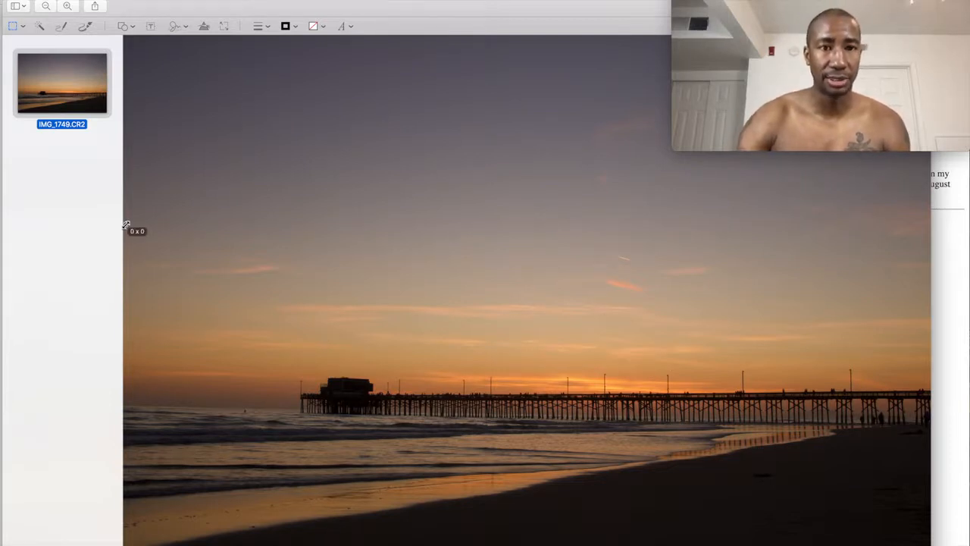
Draw a wide crop selection spanning the sky, pier and beach, about 5982 by 2189.
left_click_drag(126, 225, 381, 440)
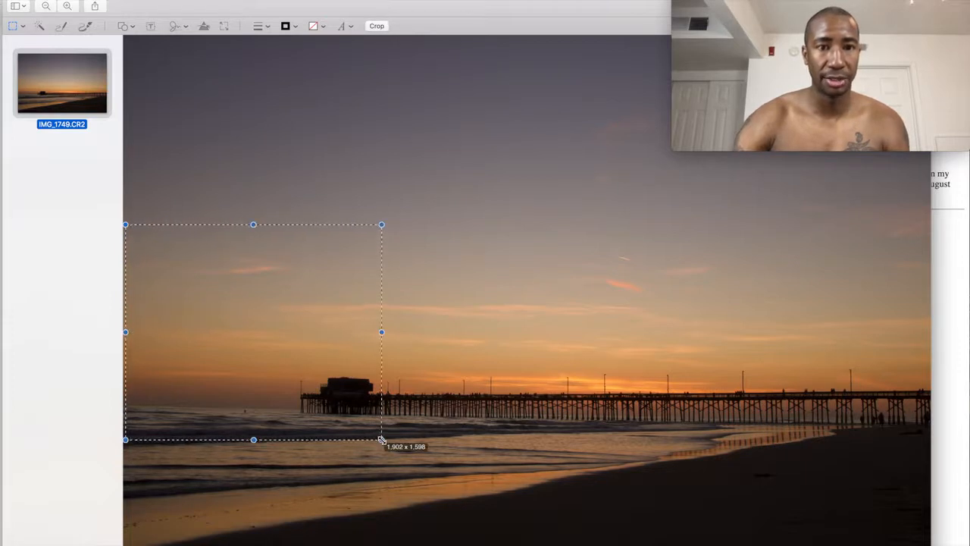
left_click_drag(381, 439, 786, 522)
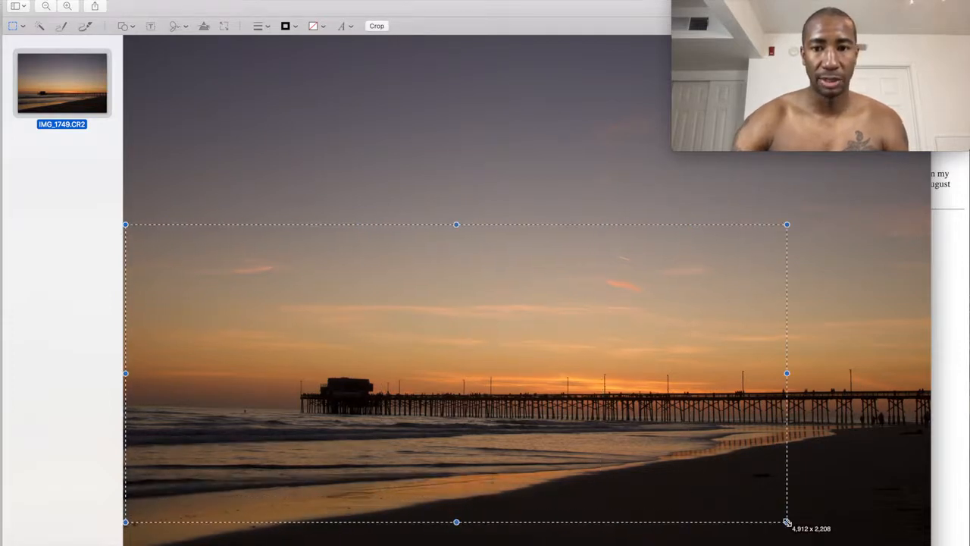
left_click_drag(787, 373, 929, 369)
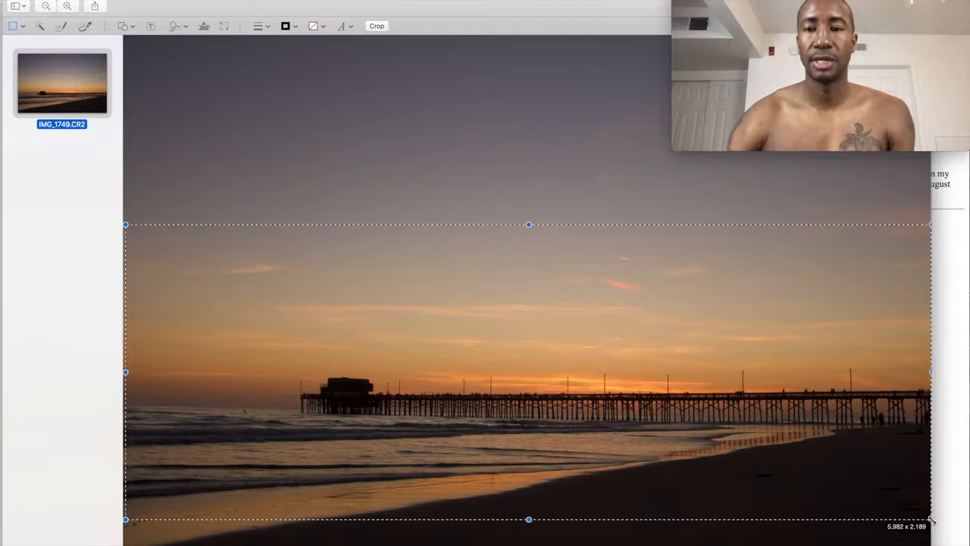
mouse_move(379, 38)
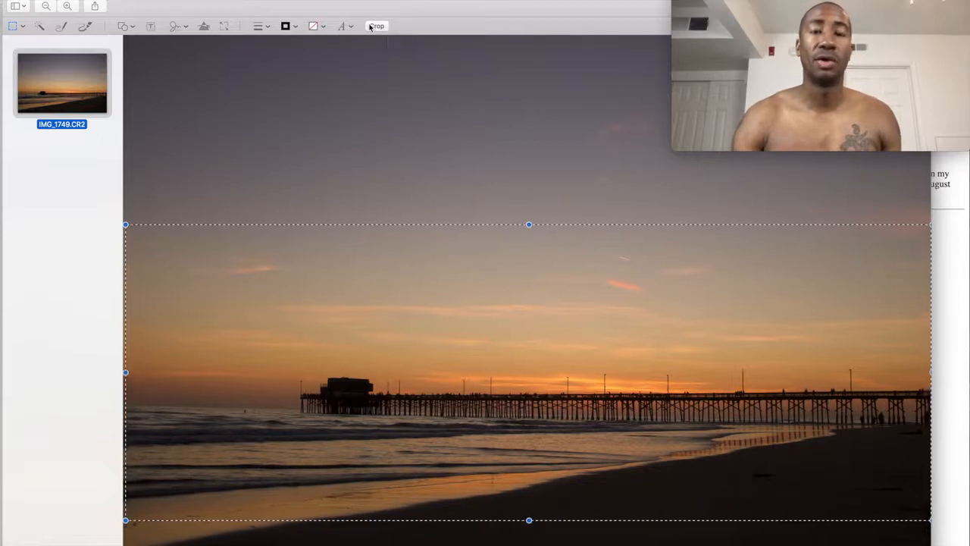
mouse_move(376, 26)
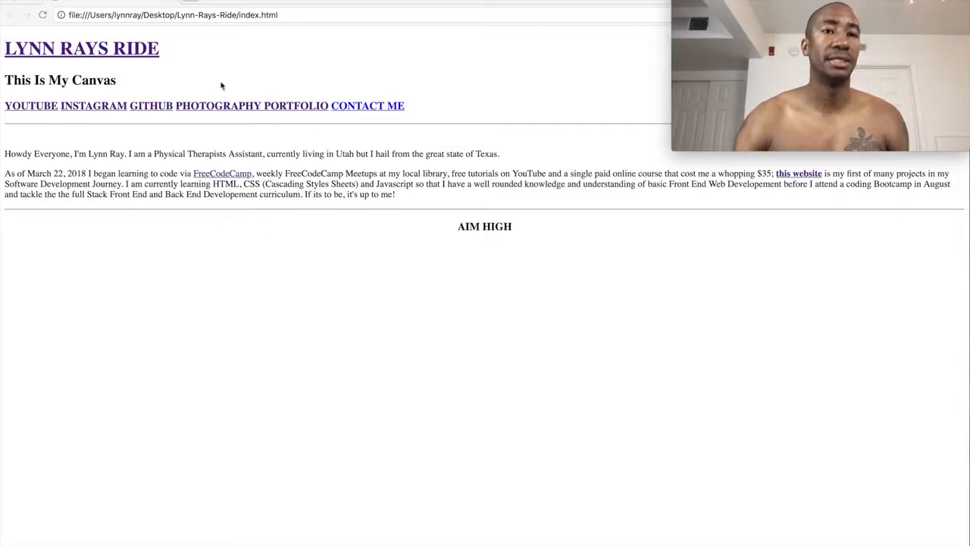
mouse_move(210, 99)
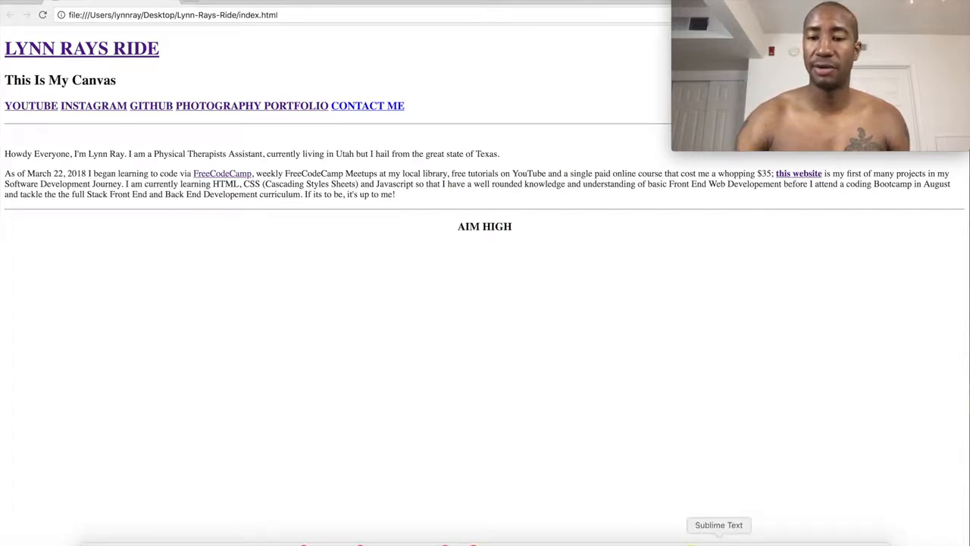
Bring Sublime Text forward with the site's index.html source.
left_click(719, 524)
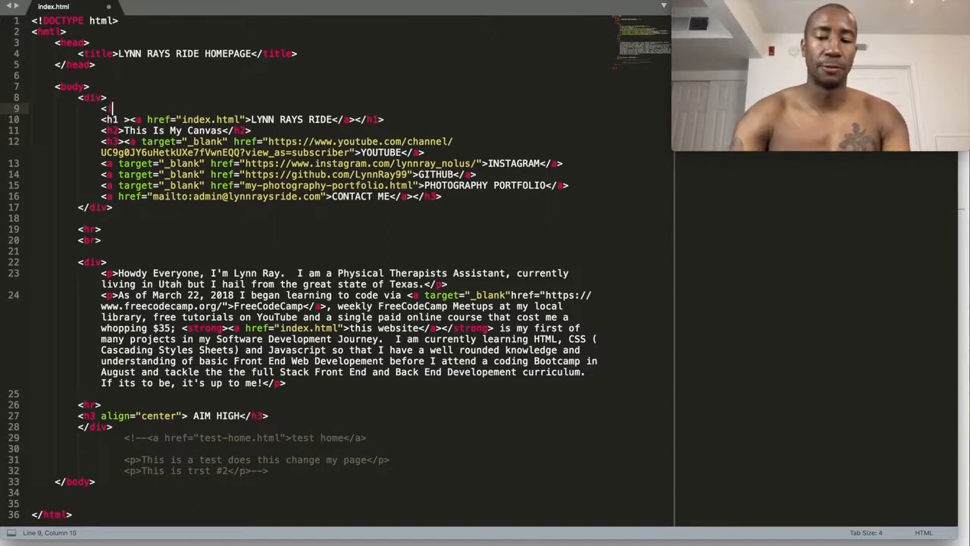
Type an img tag with src "images/sunsetmain.jpg" on line 9 above the header.
type("img")
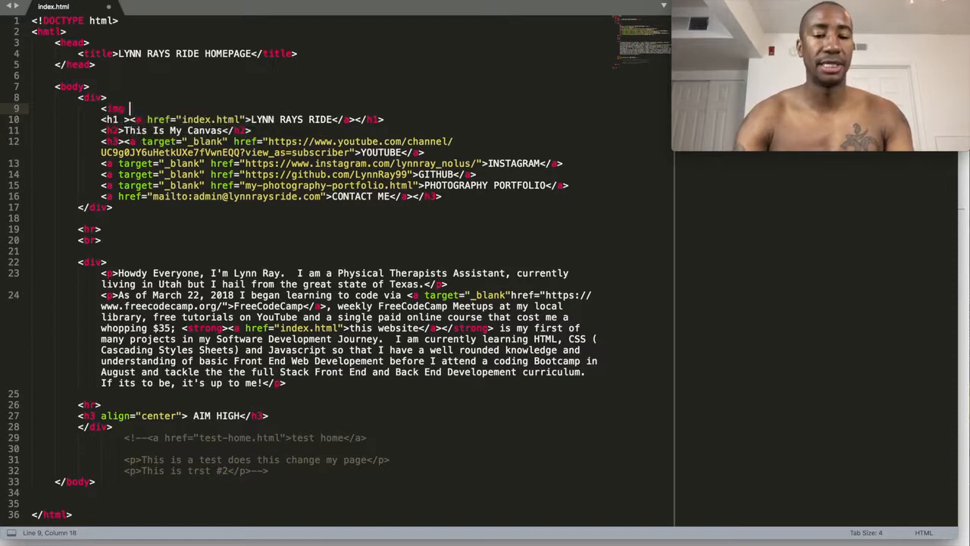
type("src=")
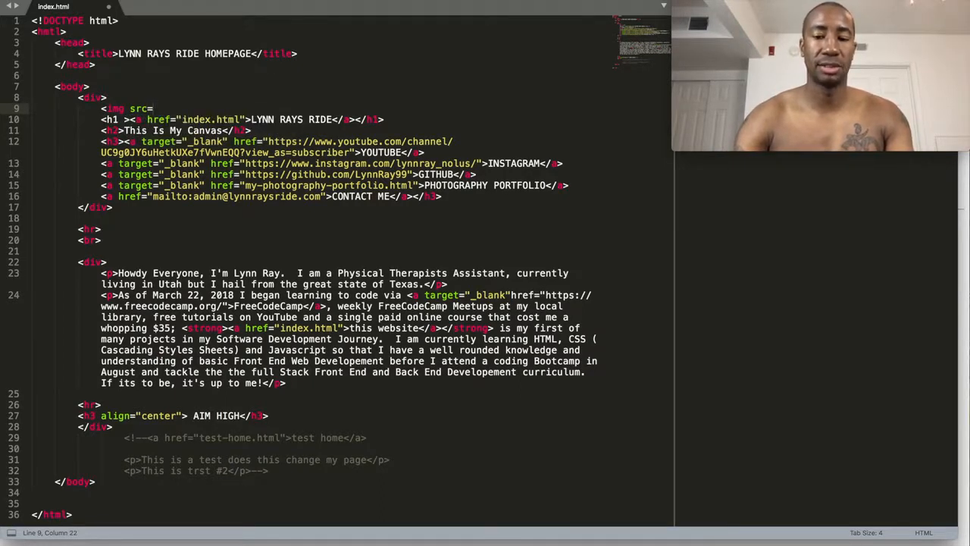
type("\"\"")
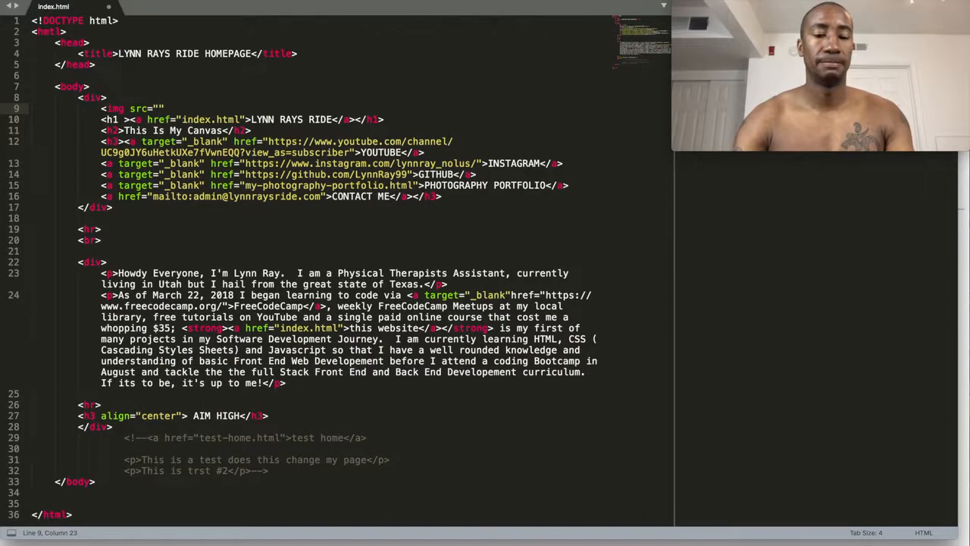
type("images/")
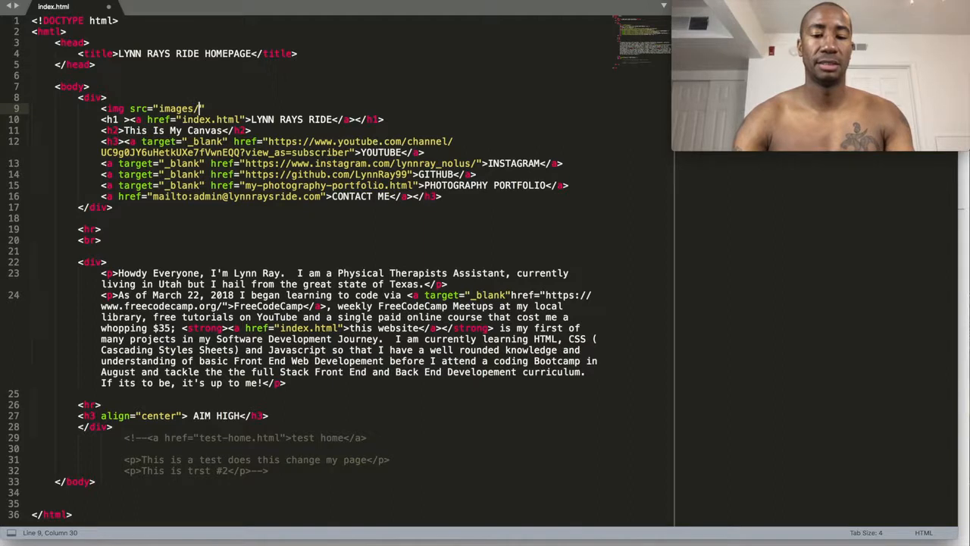
type("sun")
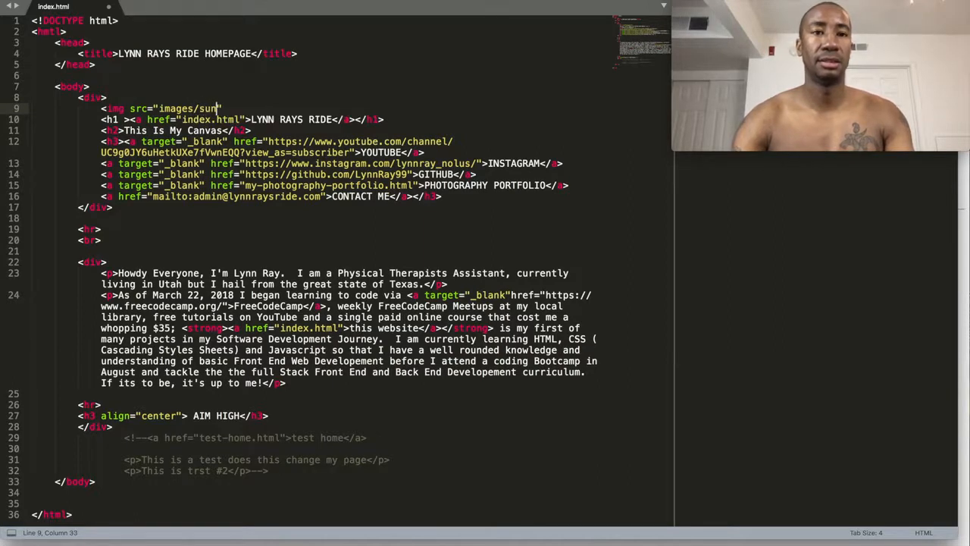
type("setmain.jpg")
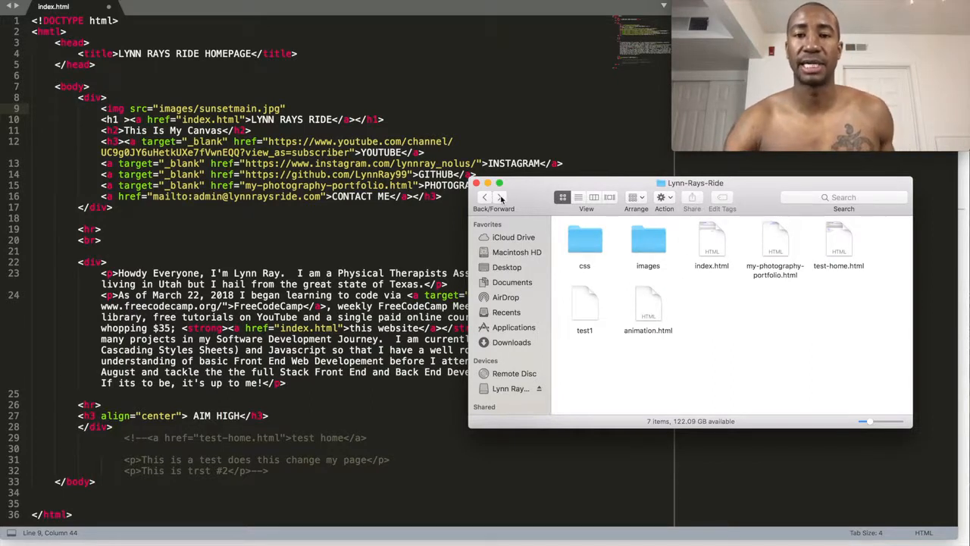
Open the images folder and confirm the file is named sunsetmain.jpg.
double_click(648, 242)
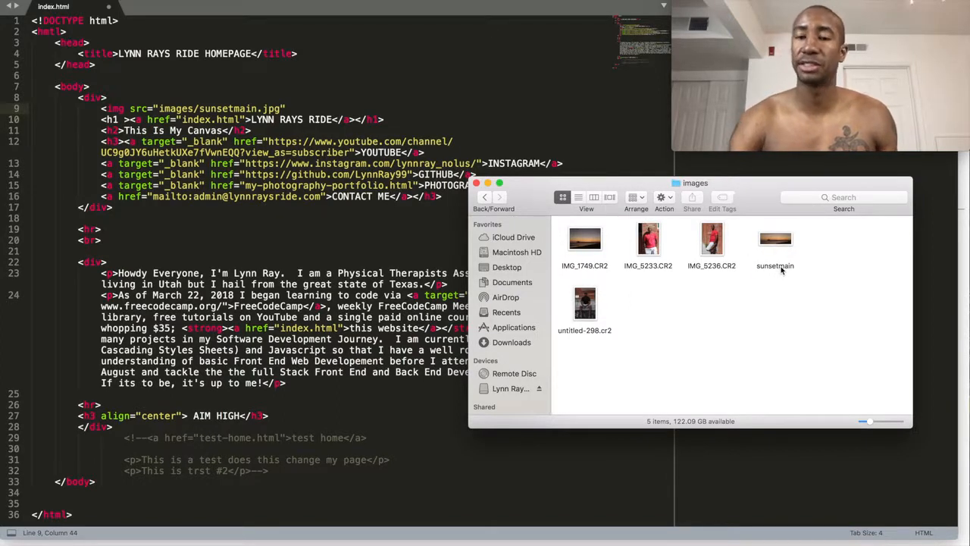
left_click(775, 239)
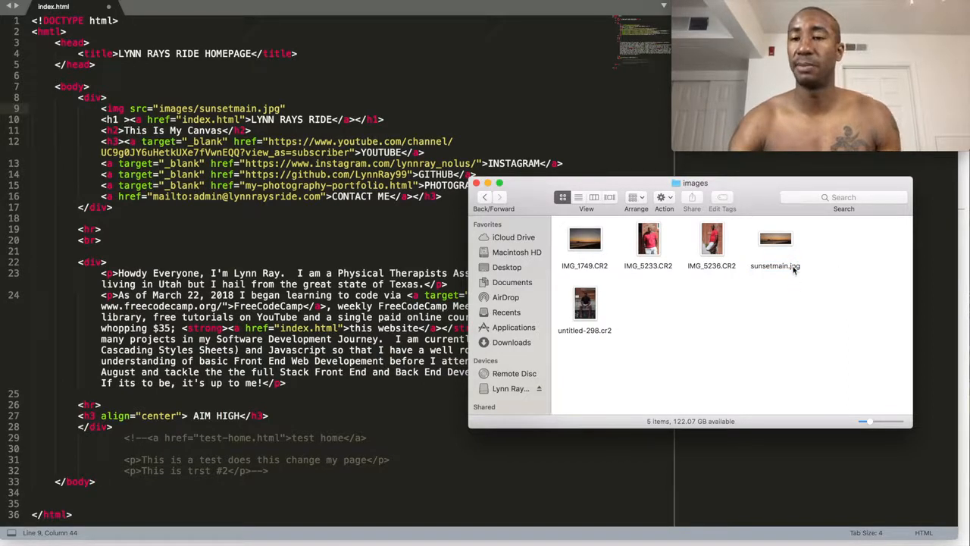
left_click(774, 238)
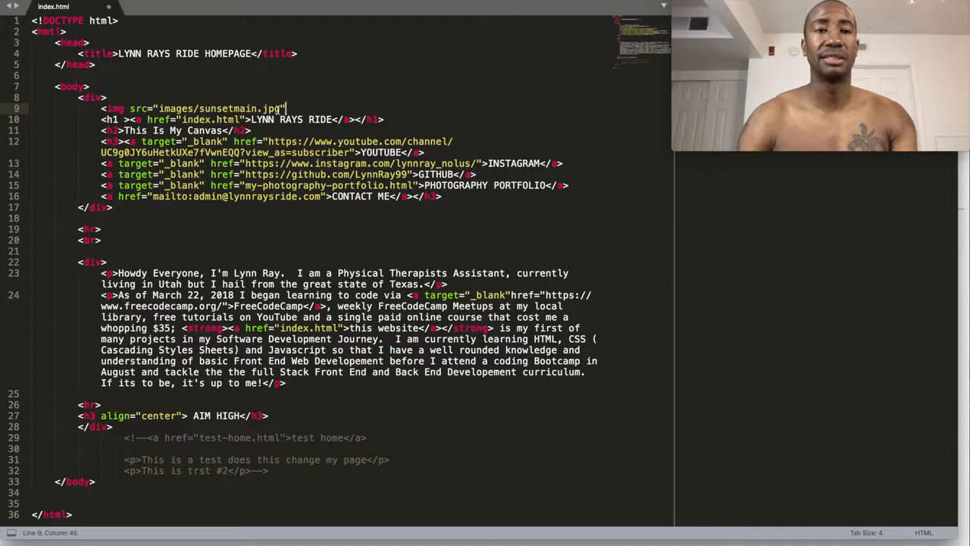
Add alt="Newport Beach sunset" after the src attribute in the img tag.
type("a")
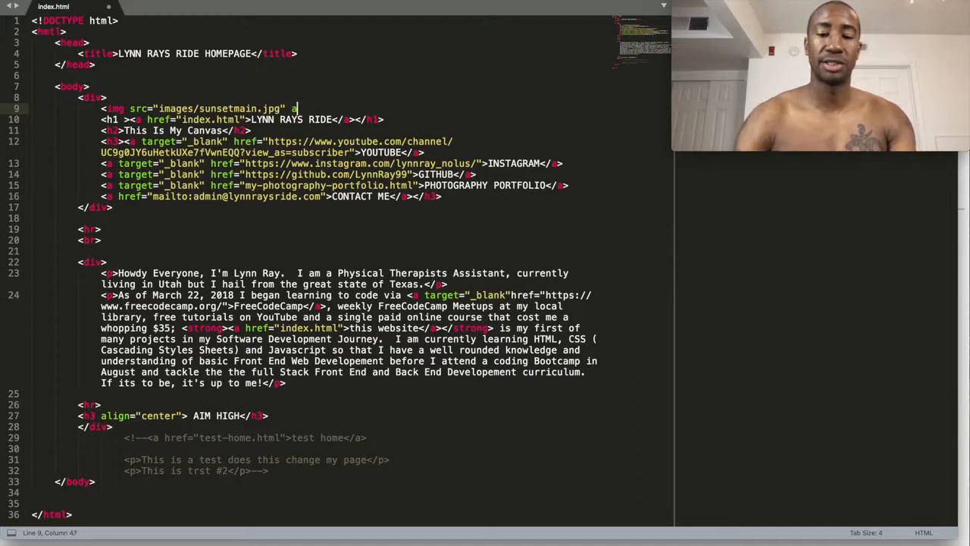
type("alt=\"")
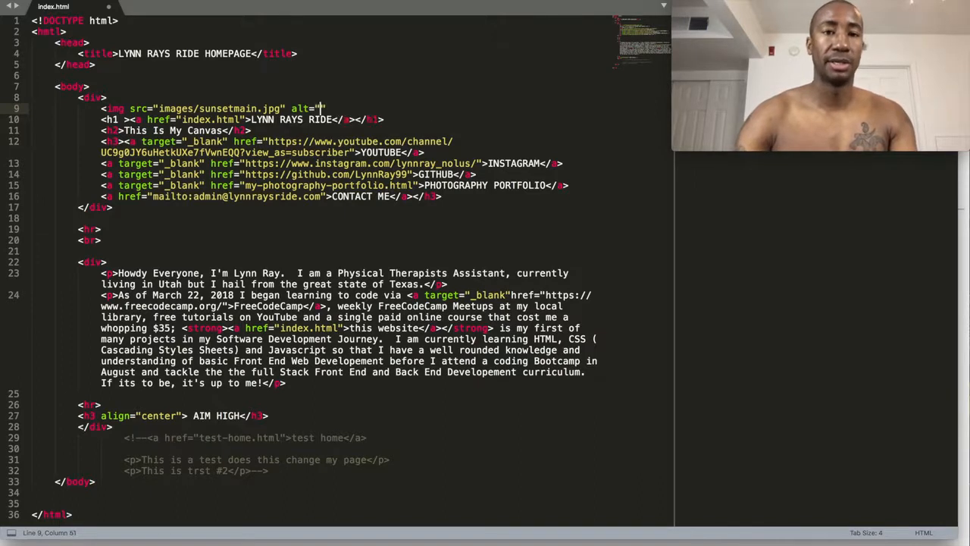
type("New")
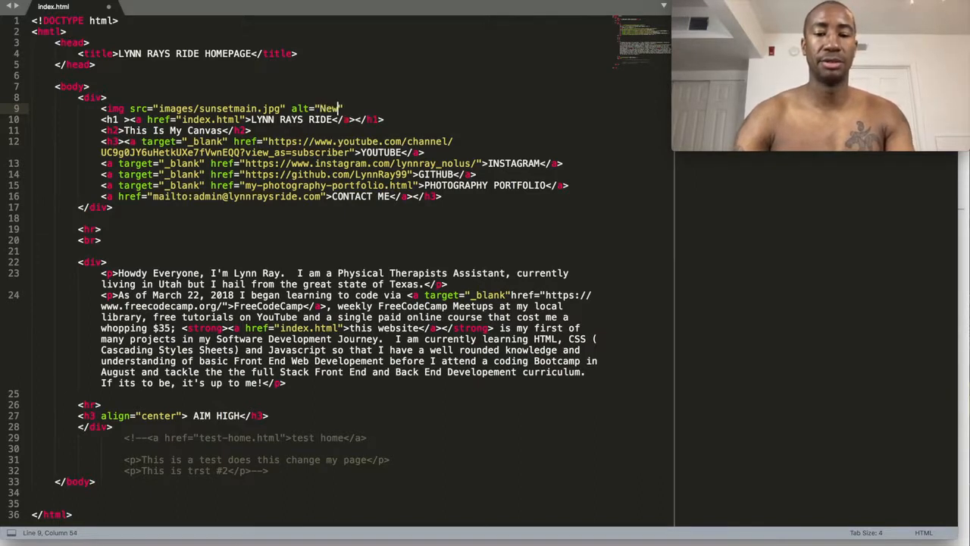
type("port")
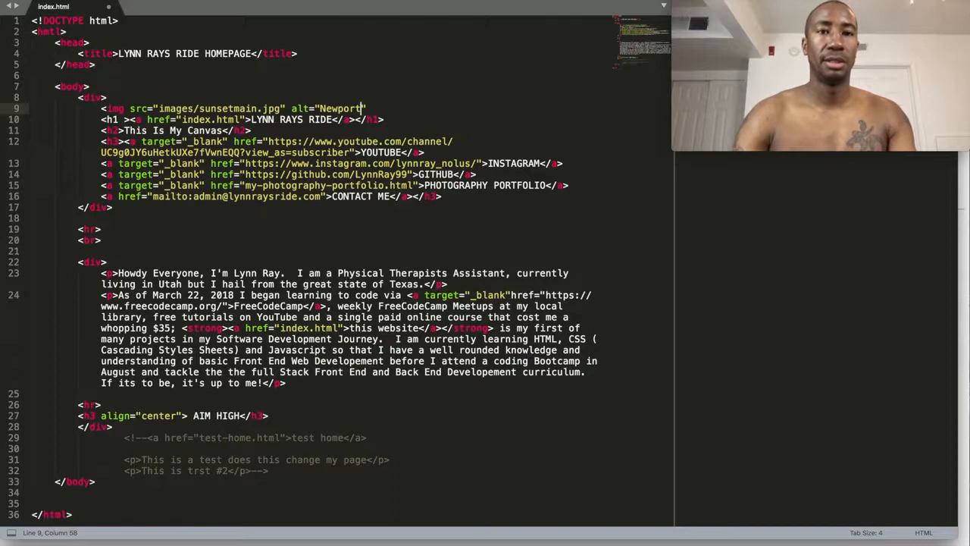
type("Bea")
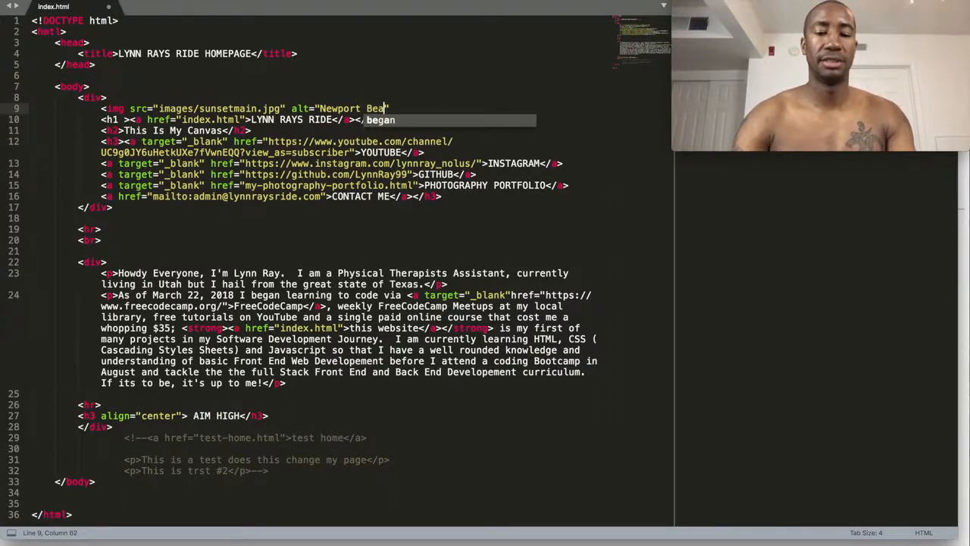
type("ch sunset")
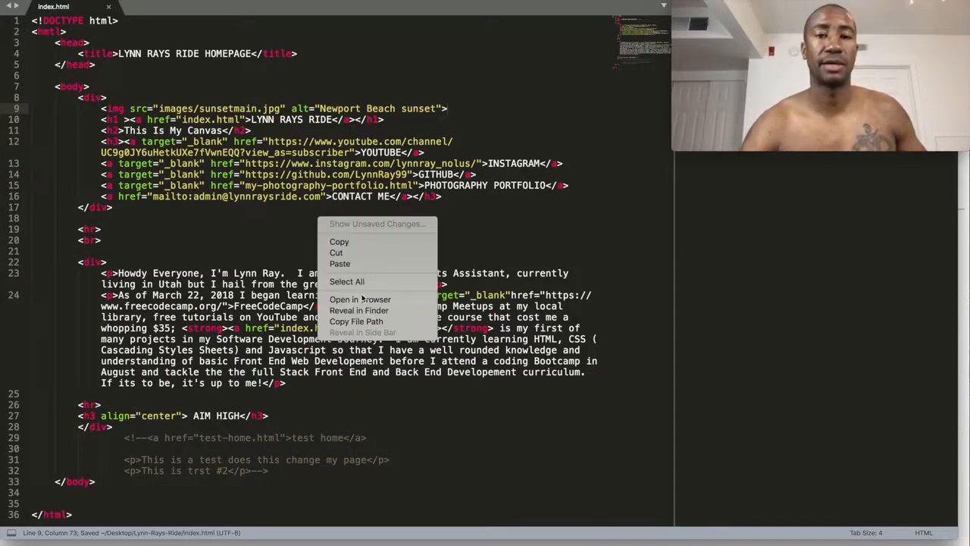
Preview index.html in the browser using Open in Browser.
left_click(360, 299)
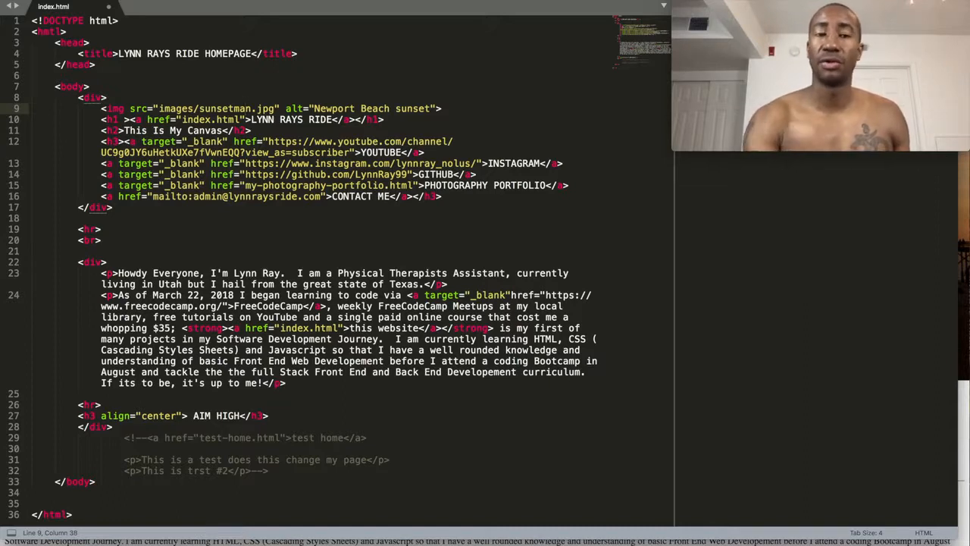
Save the sunsetman.jpg source and reopen the page to show the alt text.
key("ctrl+s")
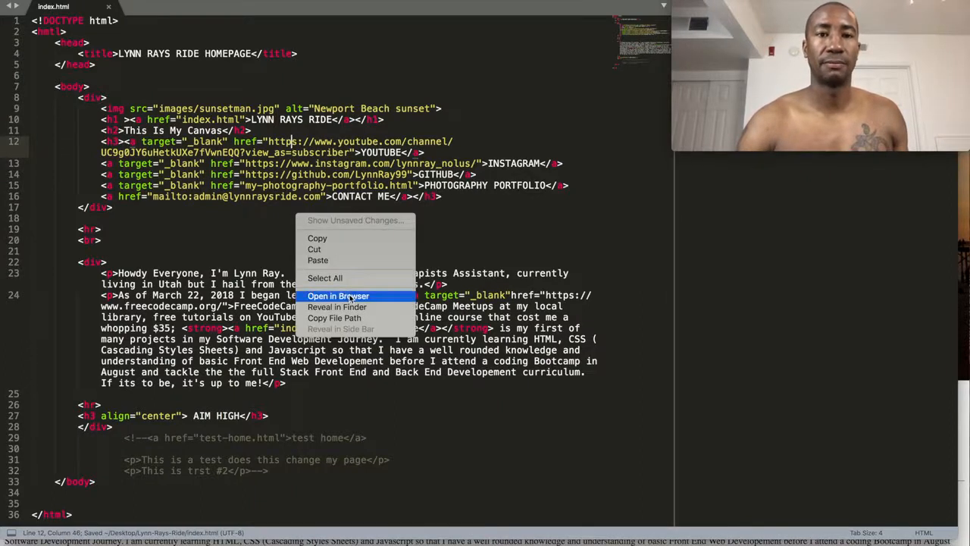
left_click(338, 295)
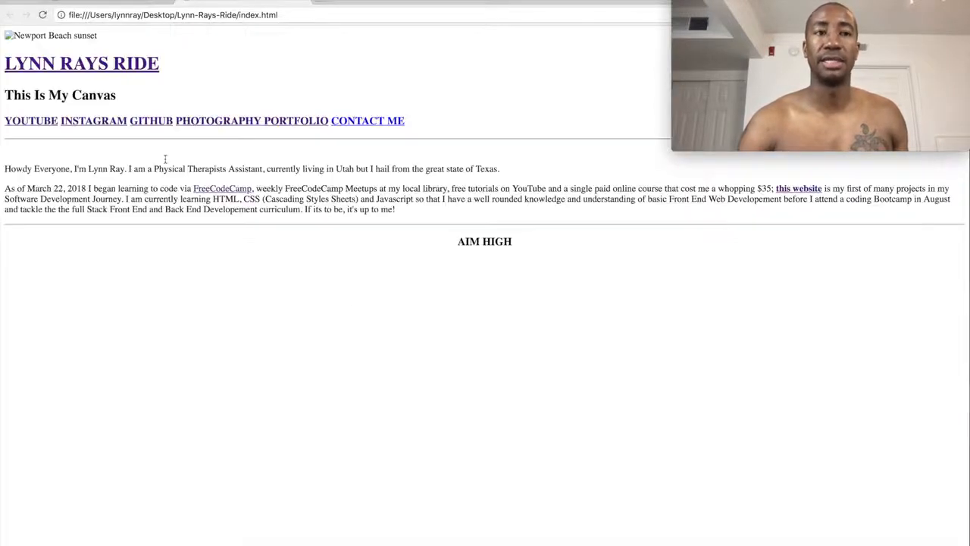